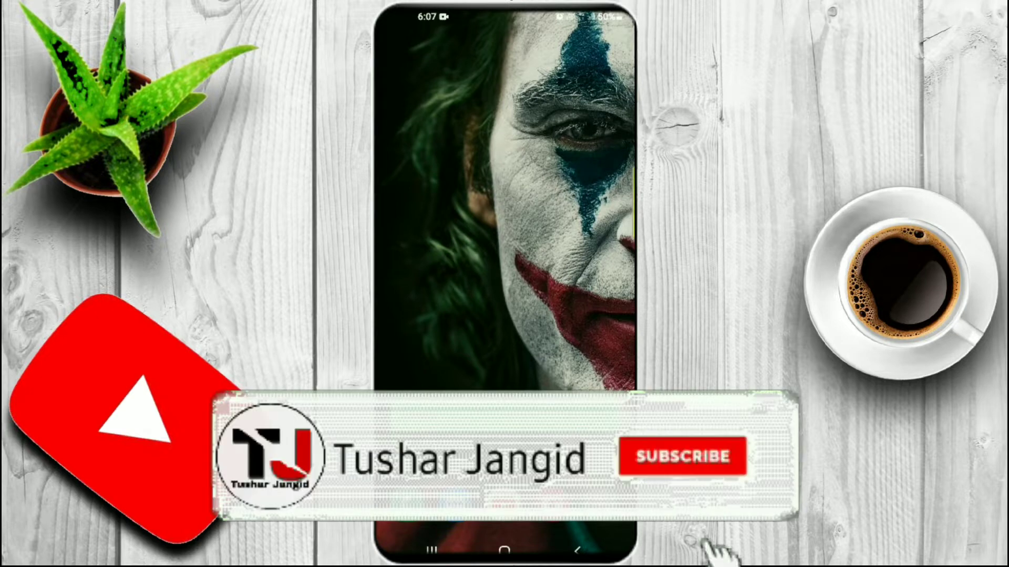
Launch Chrome from the Google apps folder and focus the address bar.
click(682, 455)
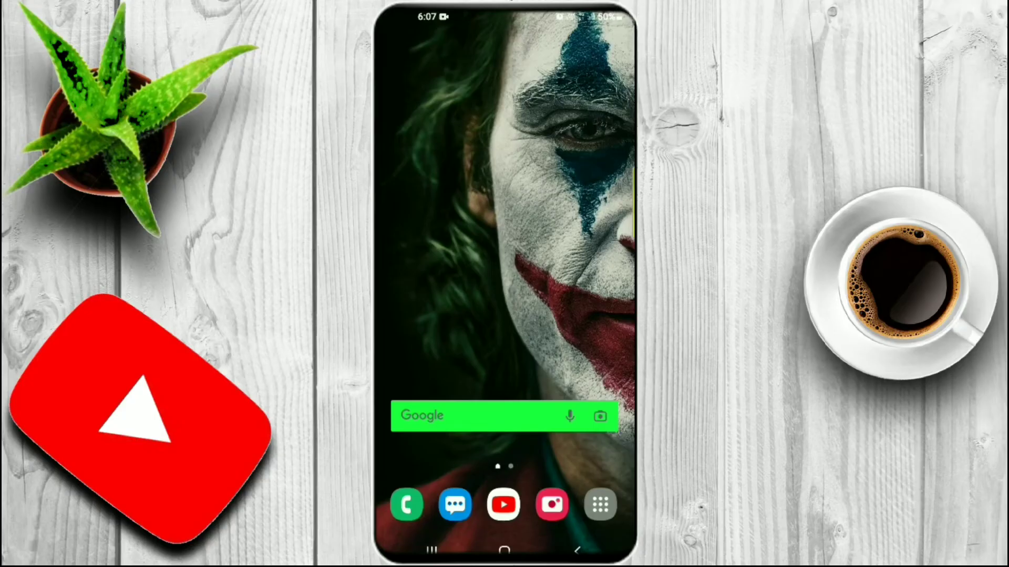
click(600, 503)
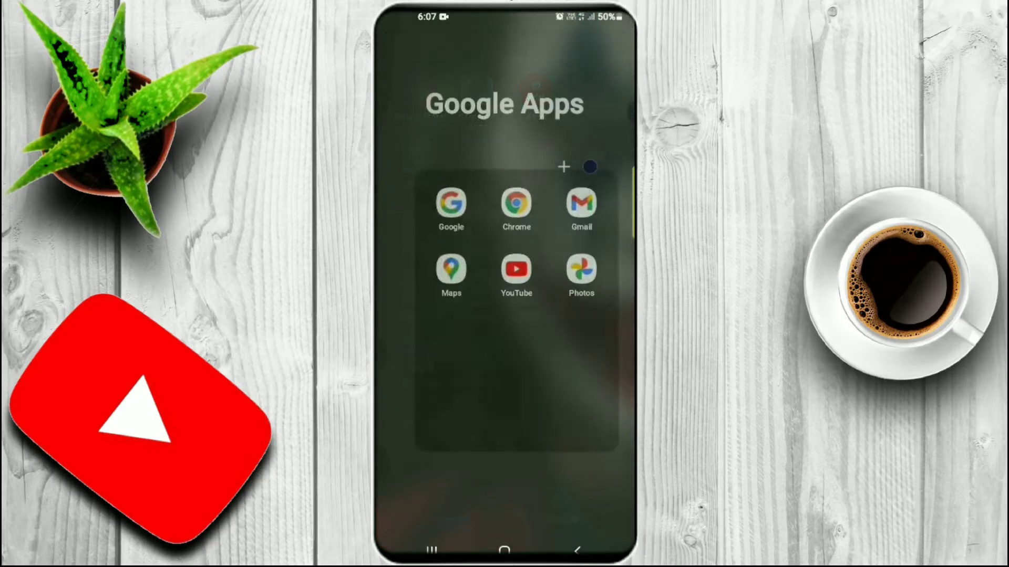
click(515, 203)
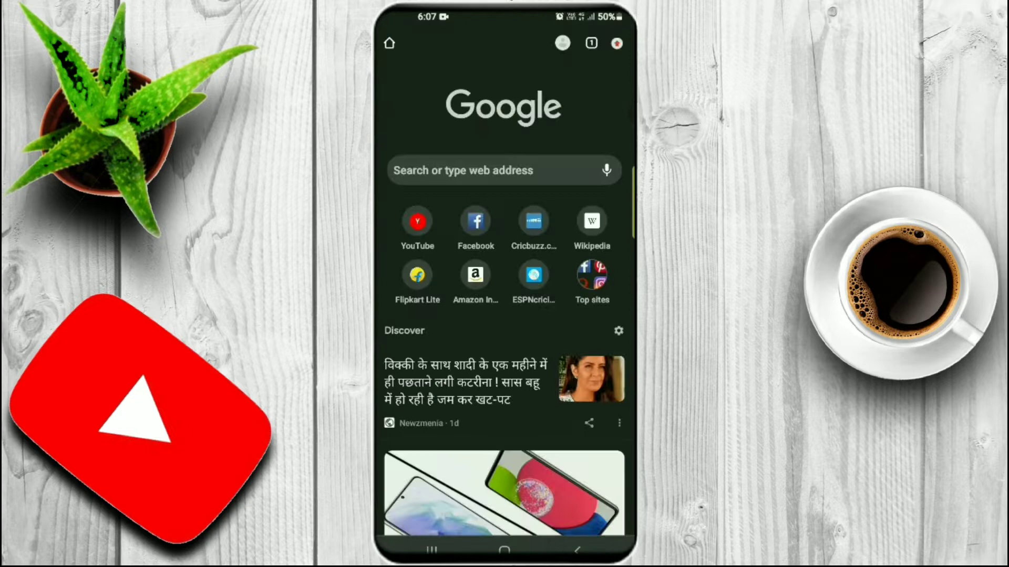
click(503, 170)
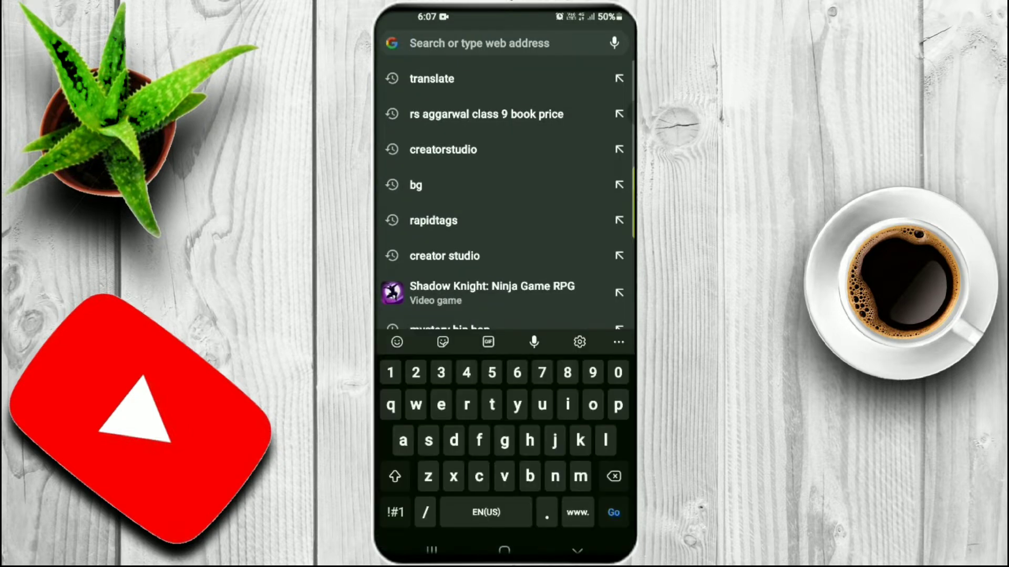
Search 'creator studio' and open the Facebook Creator Studio result.
click(442, 149)
text(creator)
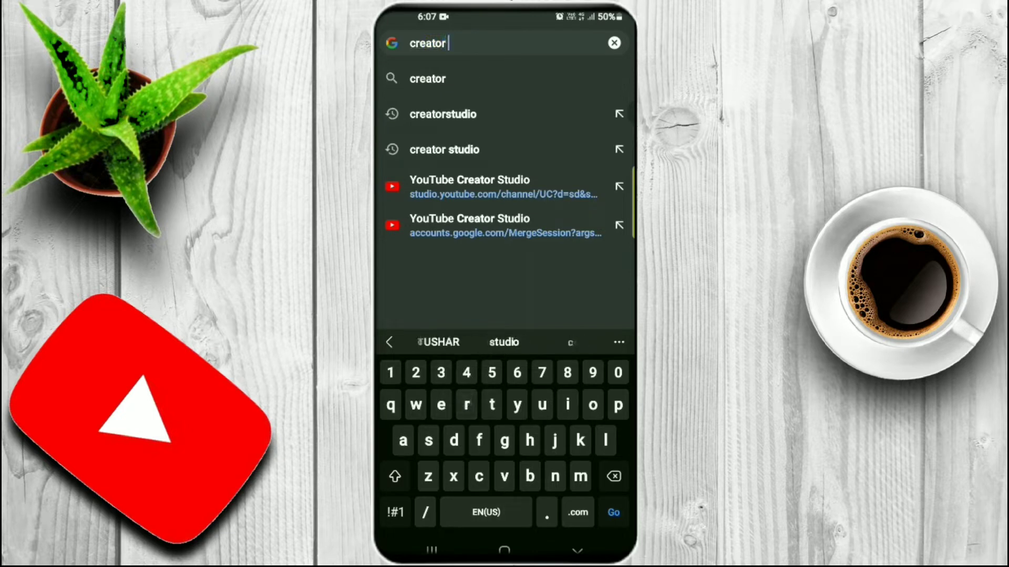
click(444, 149)
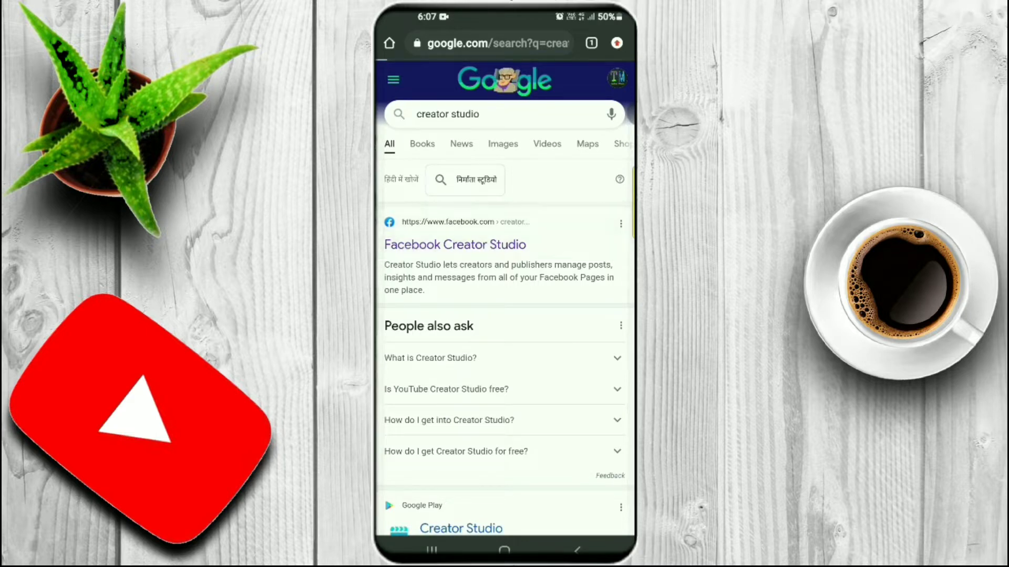
click(454, 244)
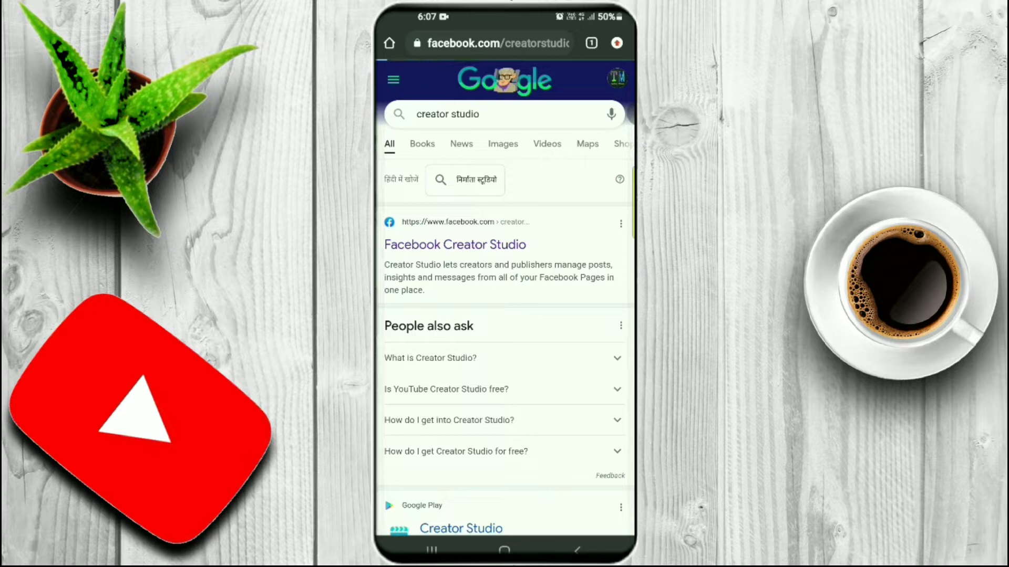
click(455, 245)
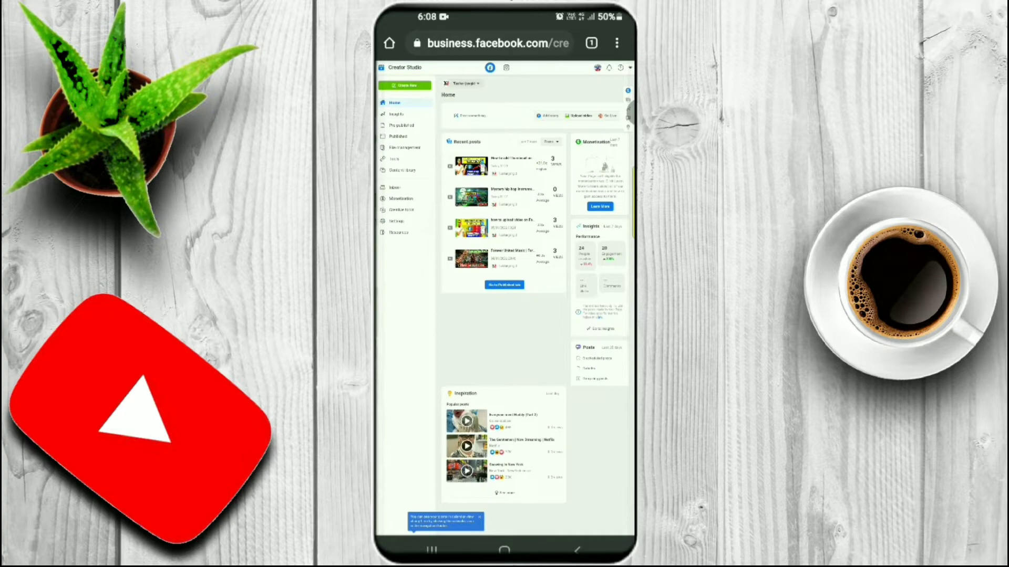
Start Upload video on the Creator Studio home page to get the source prompt.
scroll(down, 3)
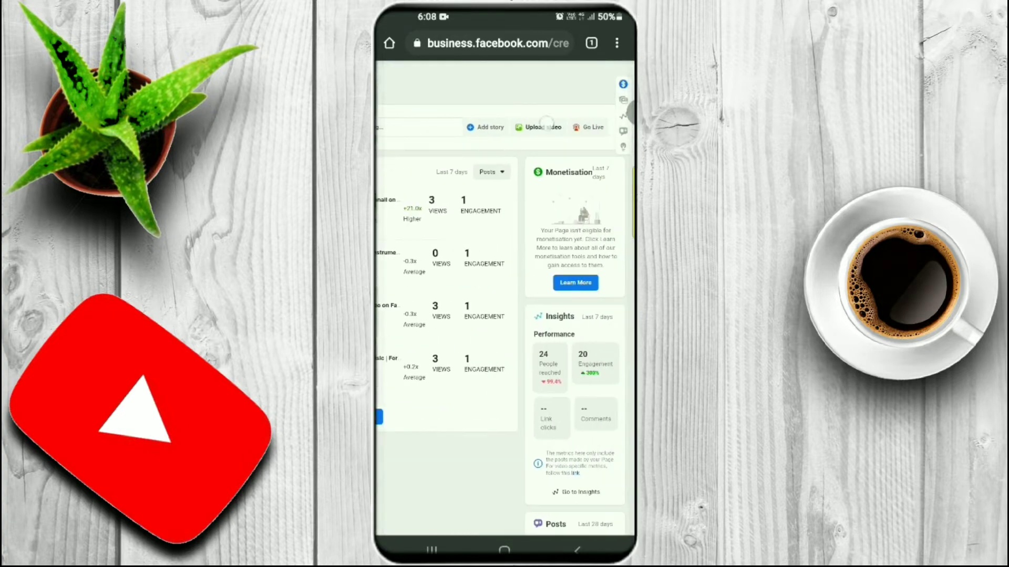
click(542, 127)
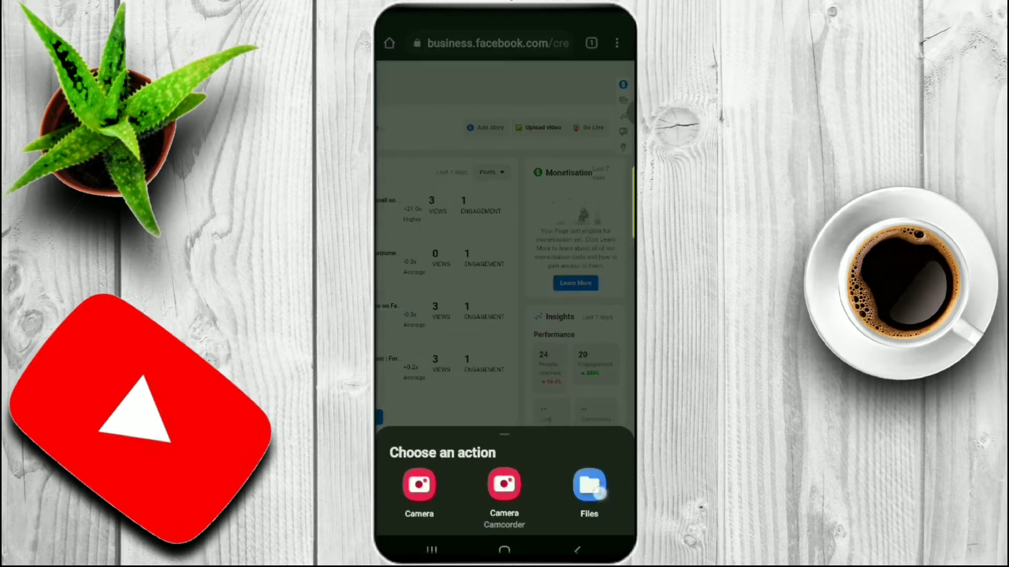
Choose Files and pick the video from the phone to attach it.
click(588, 485)
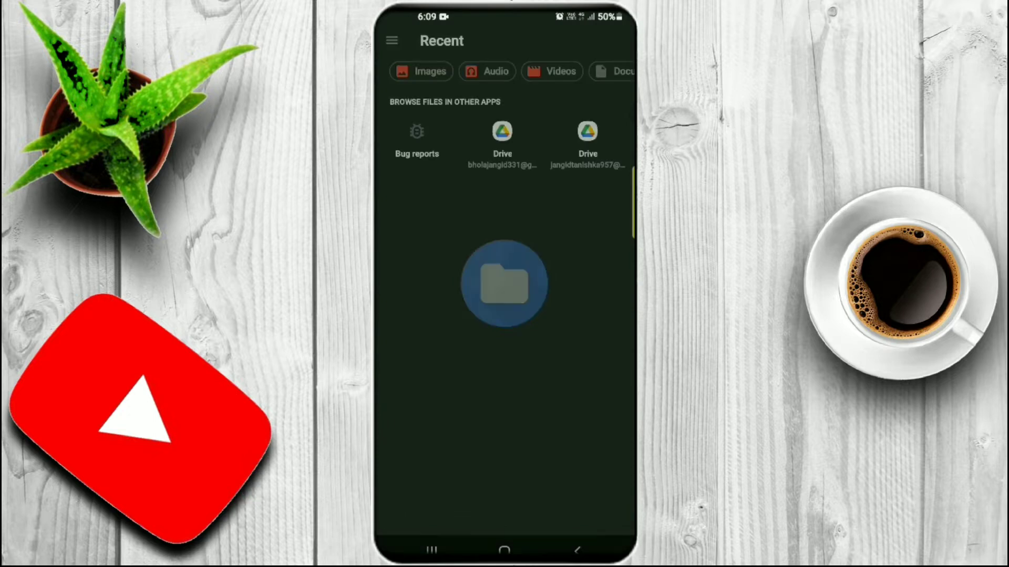
click(558, 71)
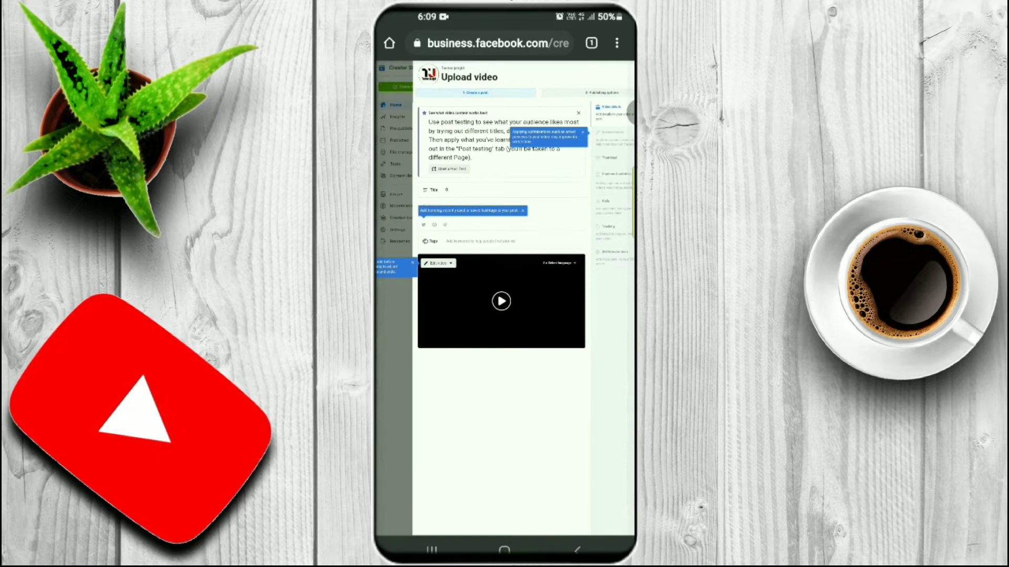
Enter the title 'Boat airdopes UNBOXING | Tushar Music |' and bring up the hashtag picker from the description.
click(473, 190)
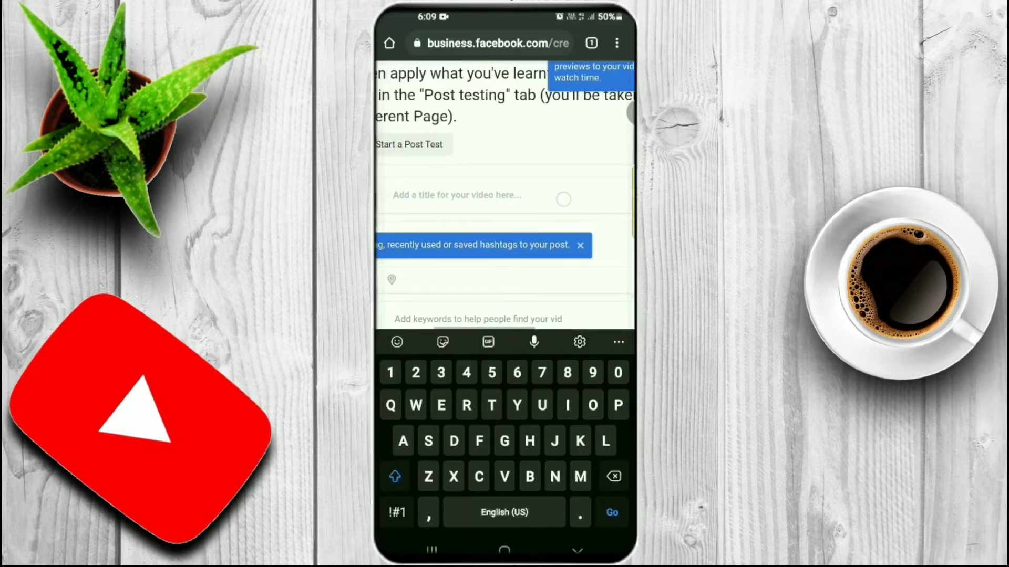
text(Boat)
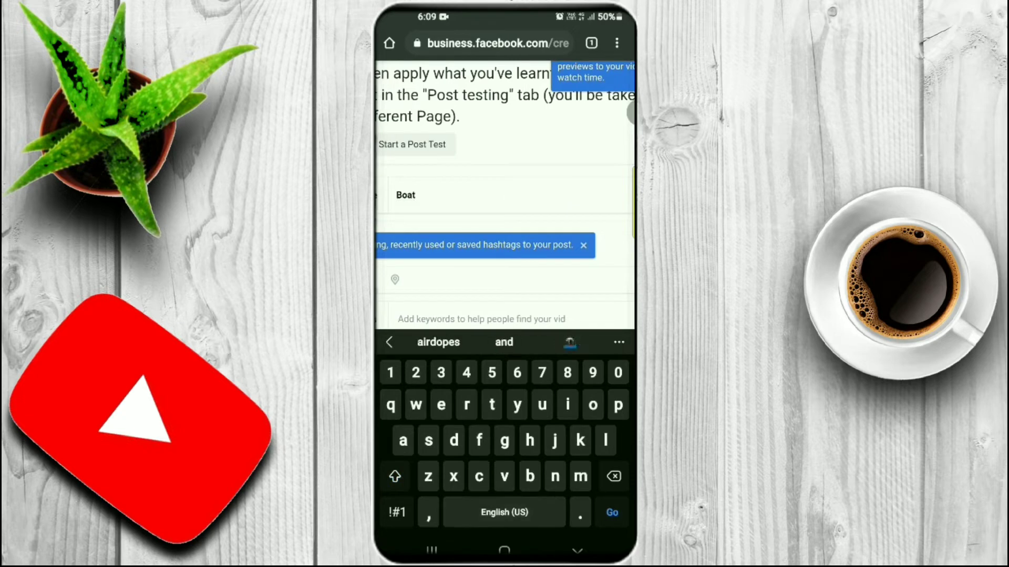
text(airdopes UNBOXING)
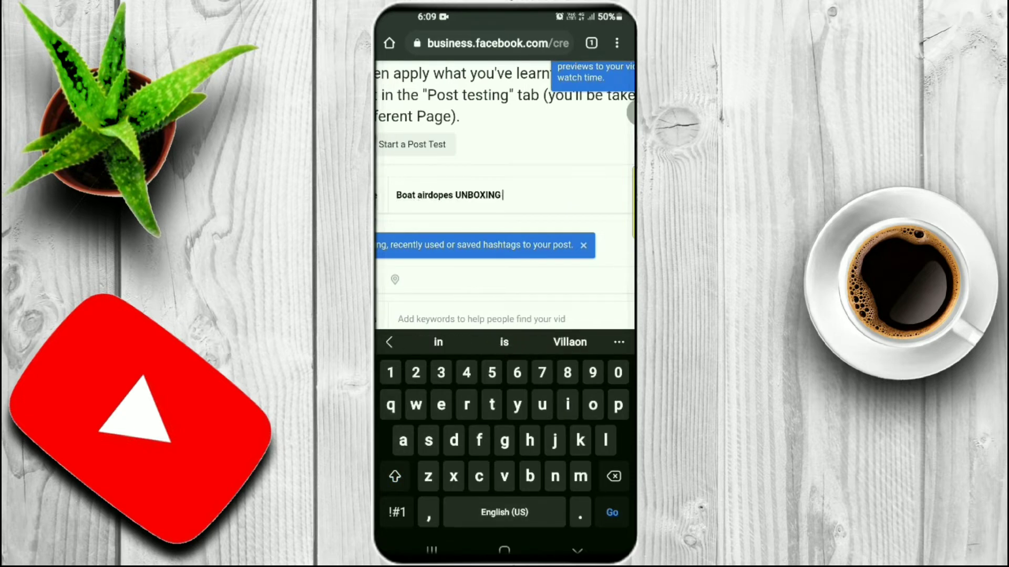
text(| Tushar Music |)
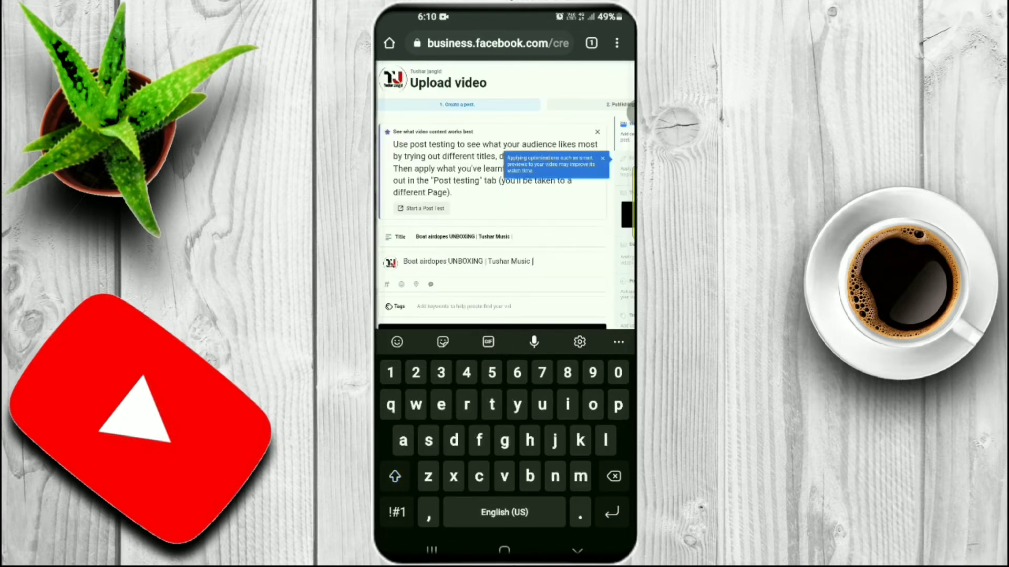
click(394, 476)
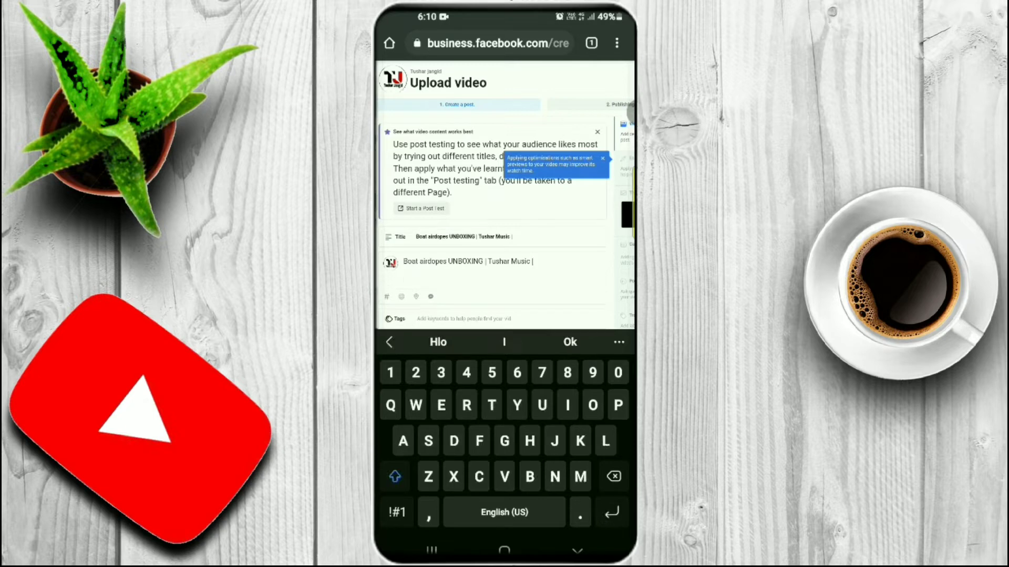
click(386, 296)
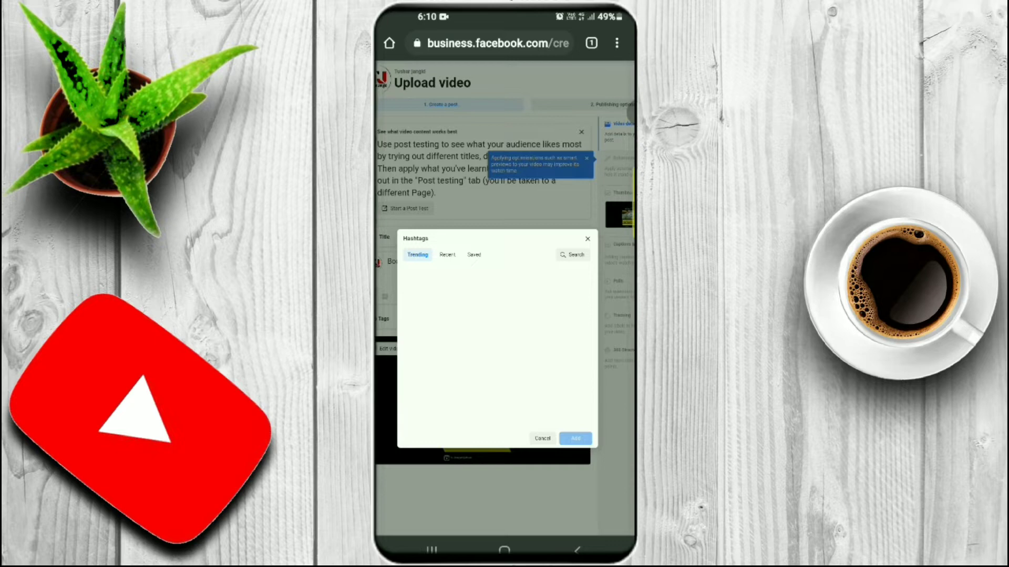
Search 'Boat a' hashtags and add five, including #boatairdopes and #boatairdopes281.
click(571, 254)
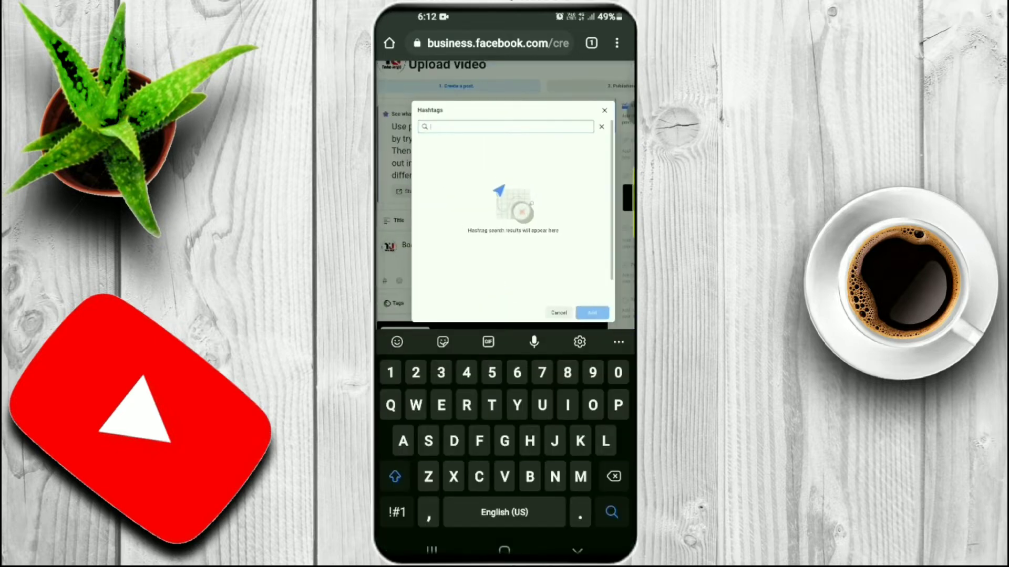
text(Boat)
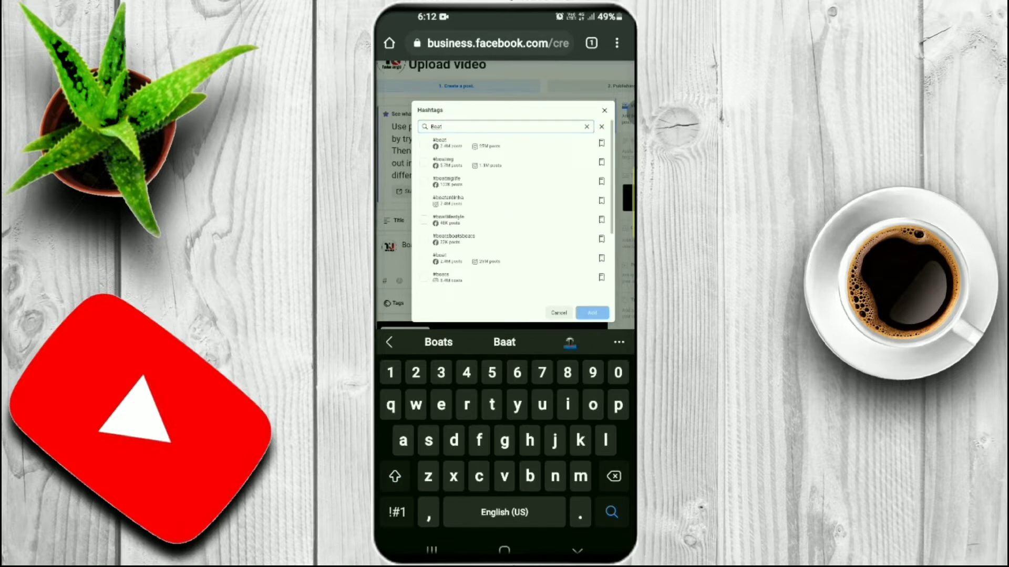
text(a)
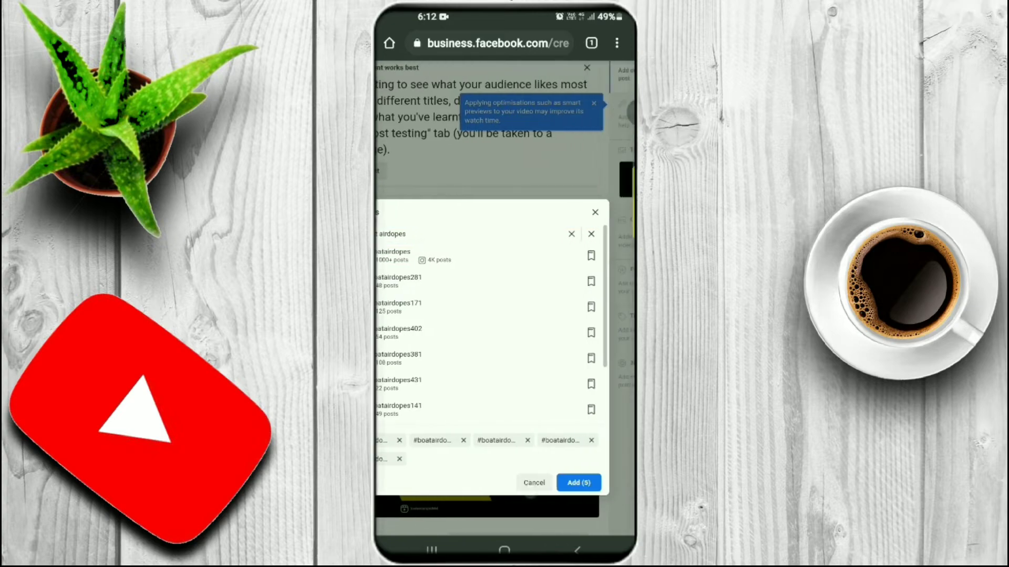
click(578, 482)
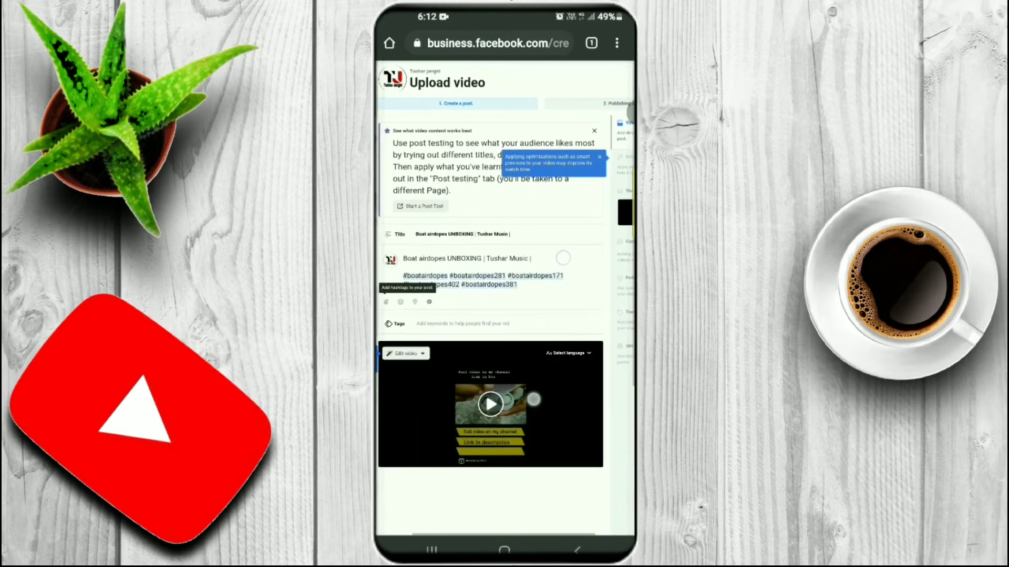
Add keyword tags such as Boat and airdopes and reach the thumbnail chooser.
click(536, 324)
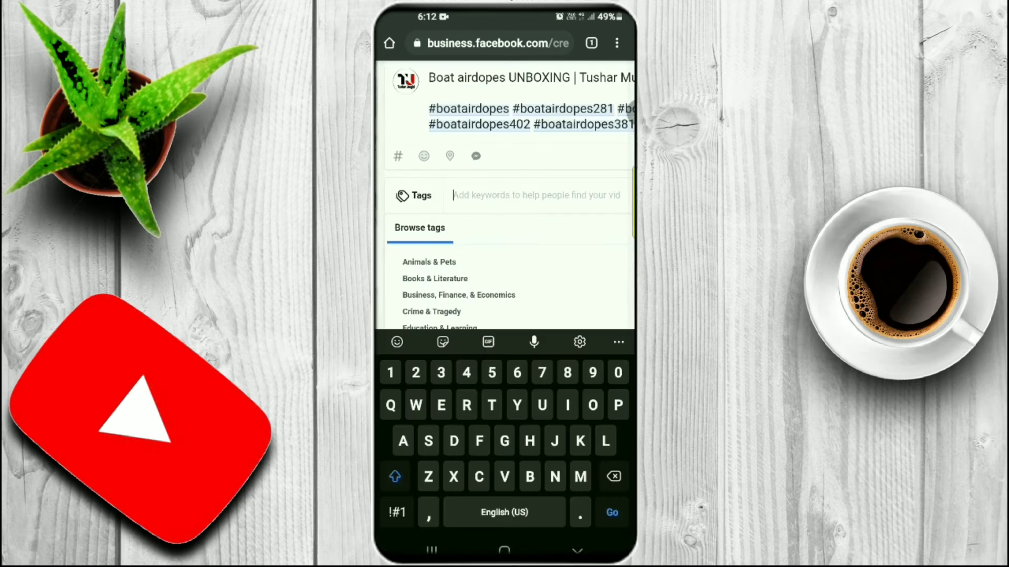
text(Boad)
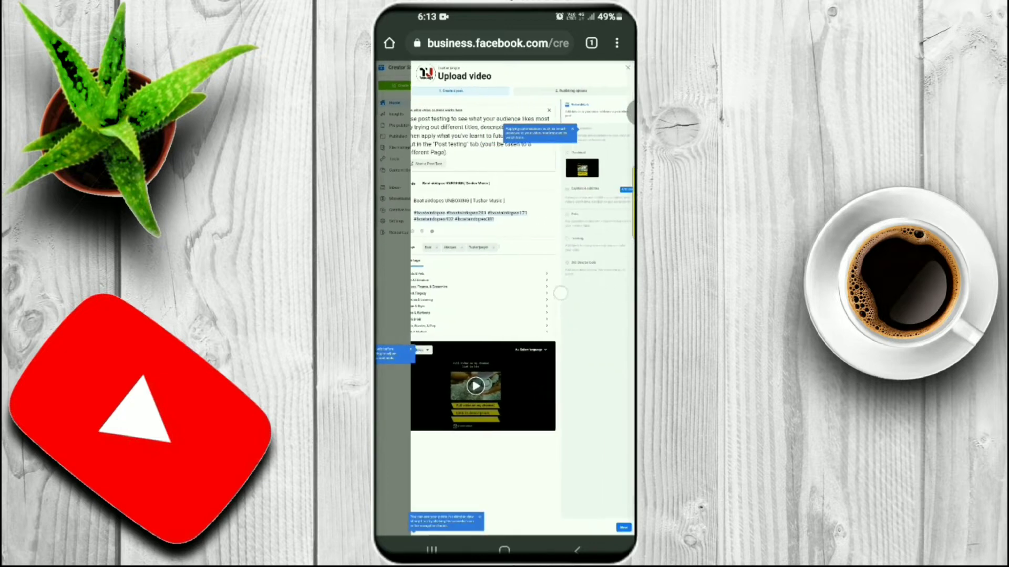
scroll(down, 3)
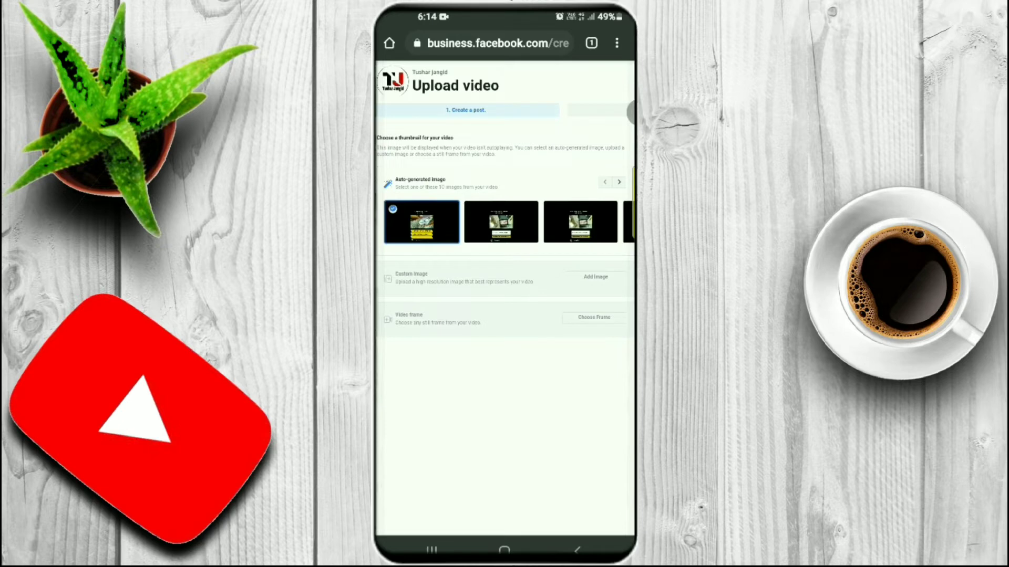
Set a custom image as the thumbnail and continue to Publishing options.
click(593, 277)
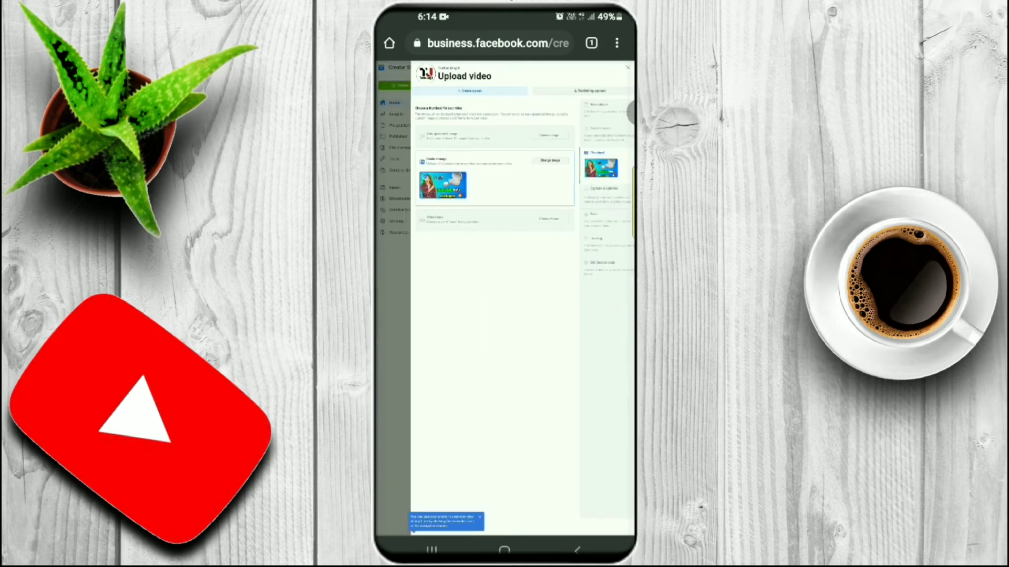
click(581, 90)
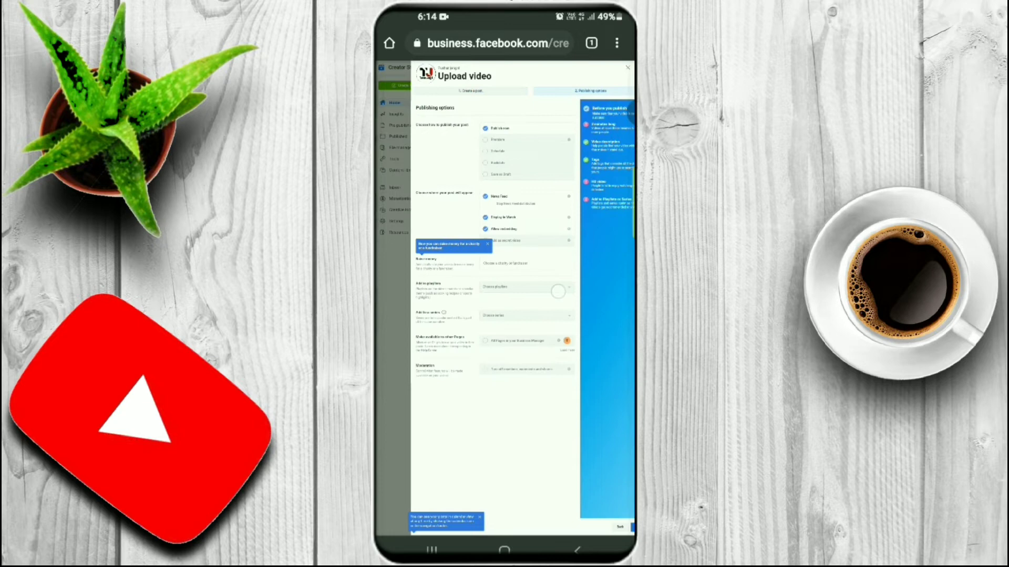
Check the playlist choices, keep Publish now and publish the video.
click(527, 288)
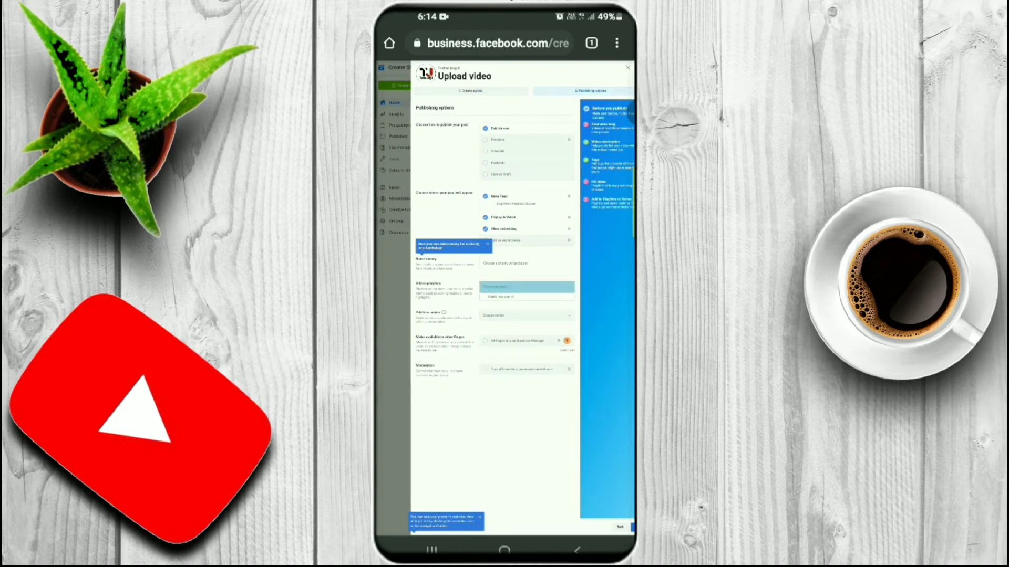
scroll(up, 3)
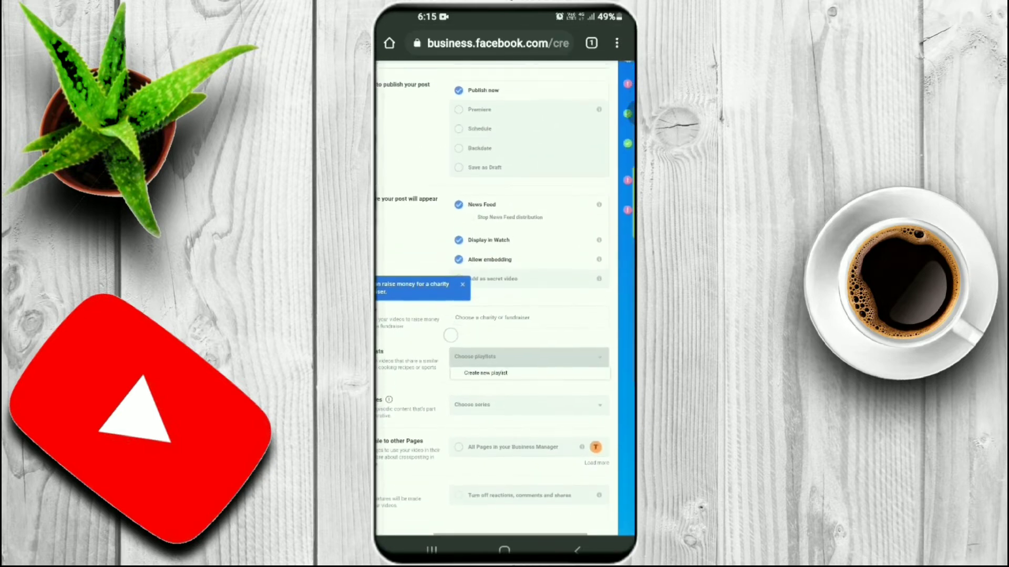
scroll(up, 3)
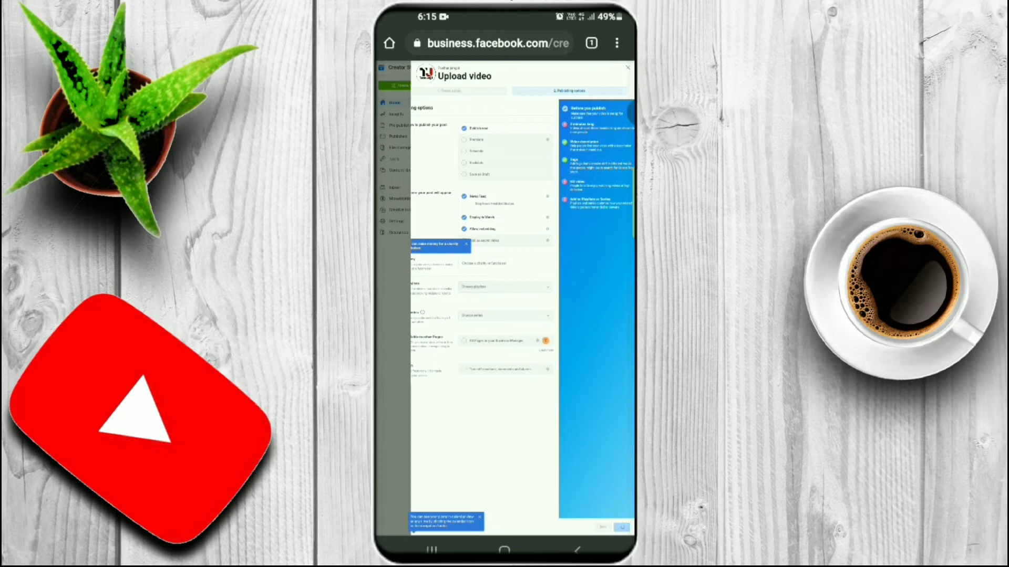
click(620, 527)
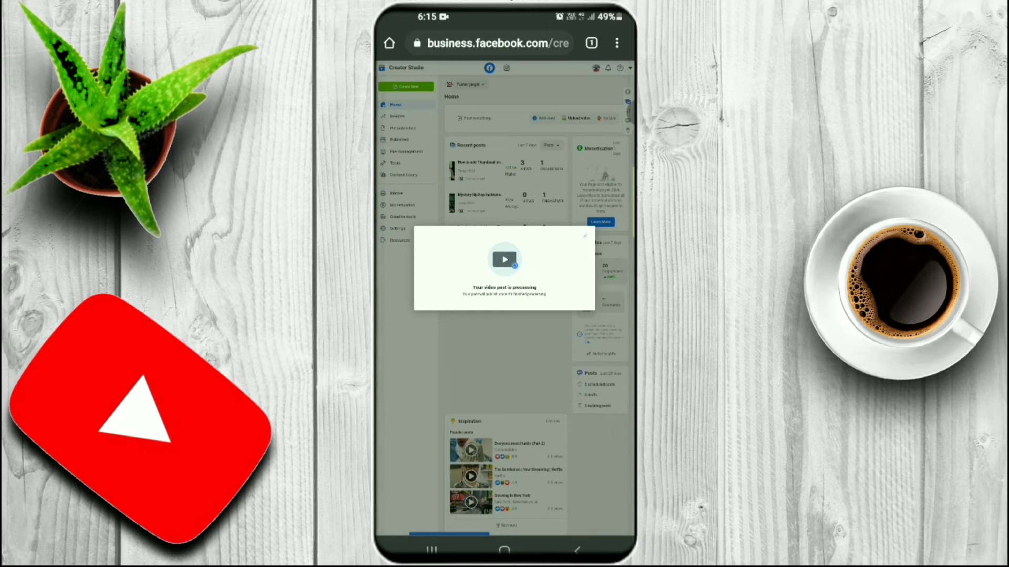
Dismiss the processing notice and view the new post heading Recent posts.
click(584, 235)
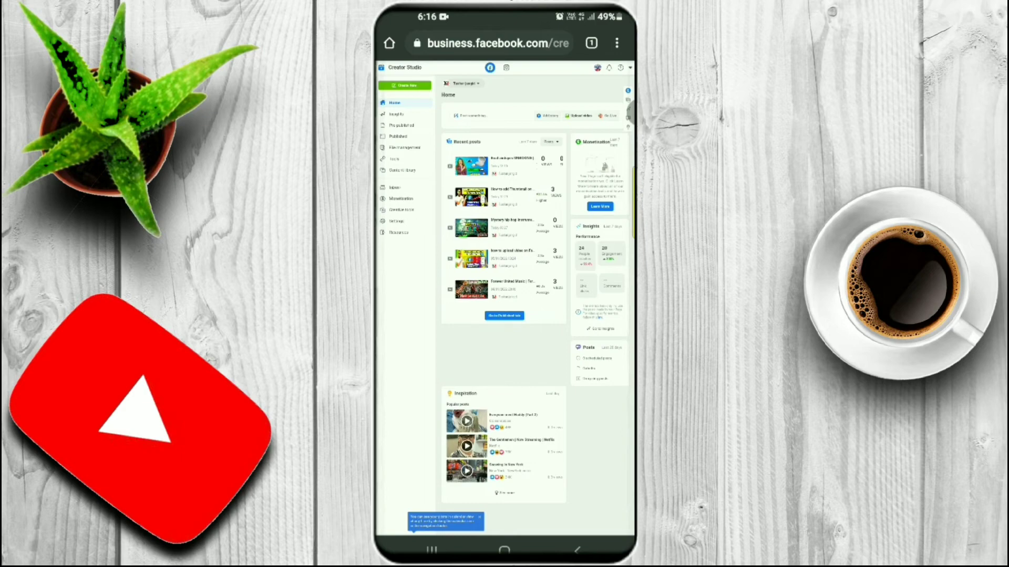
scroll(down, 3)
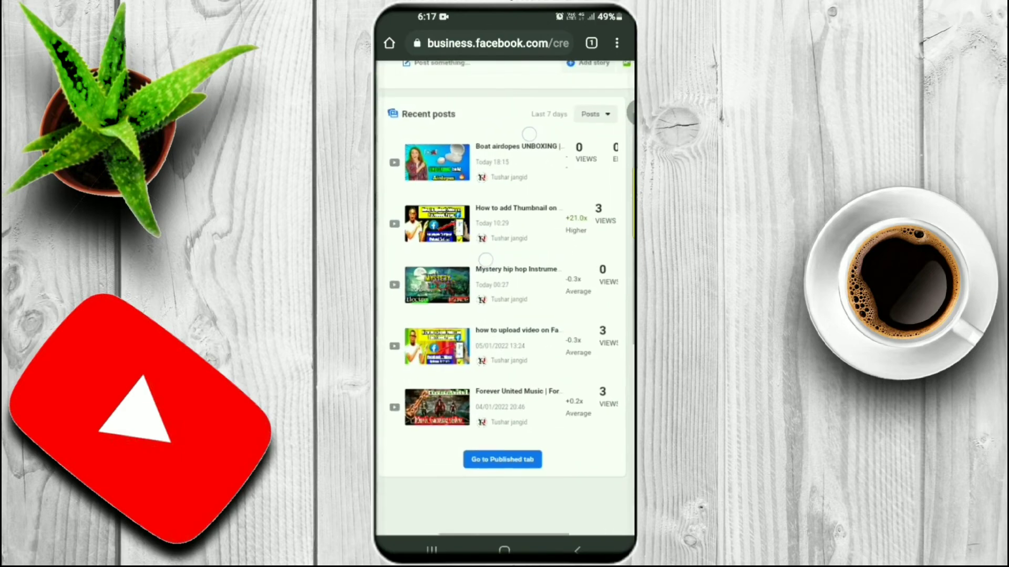